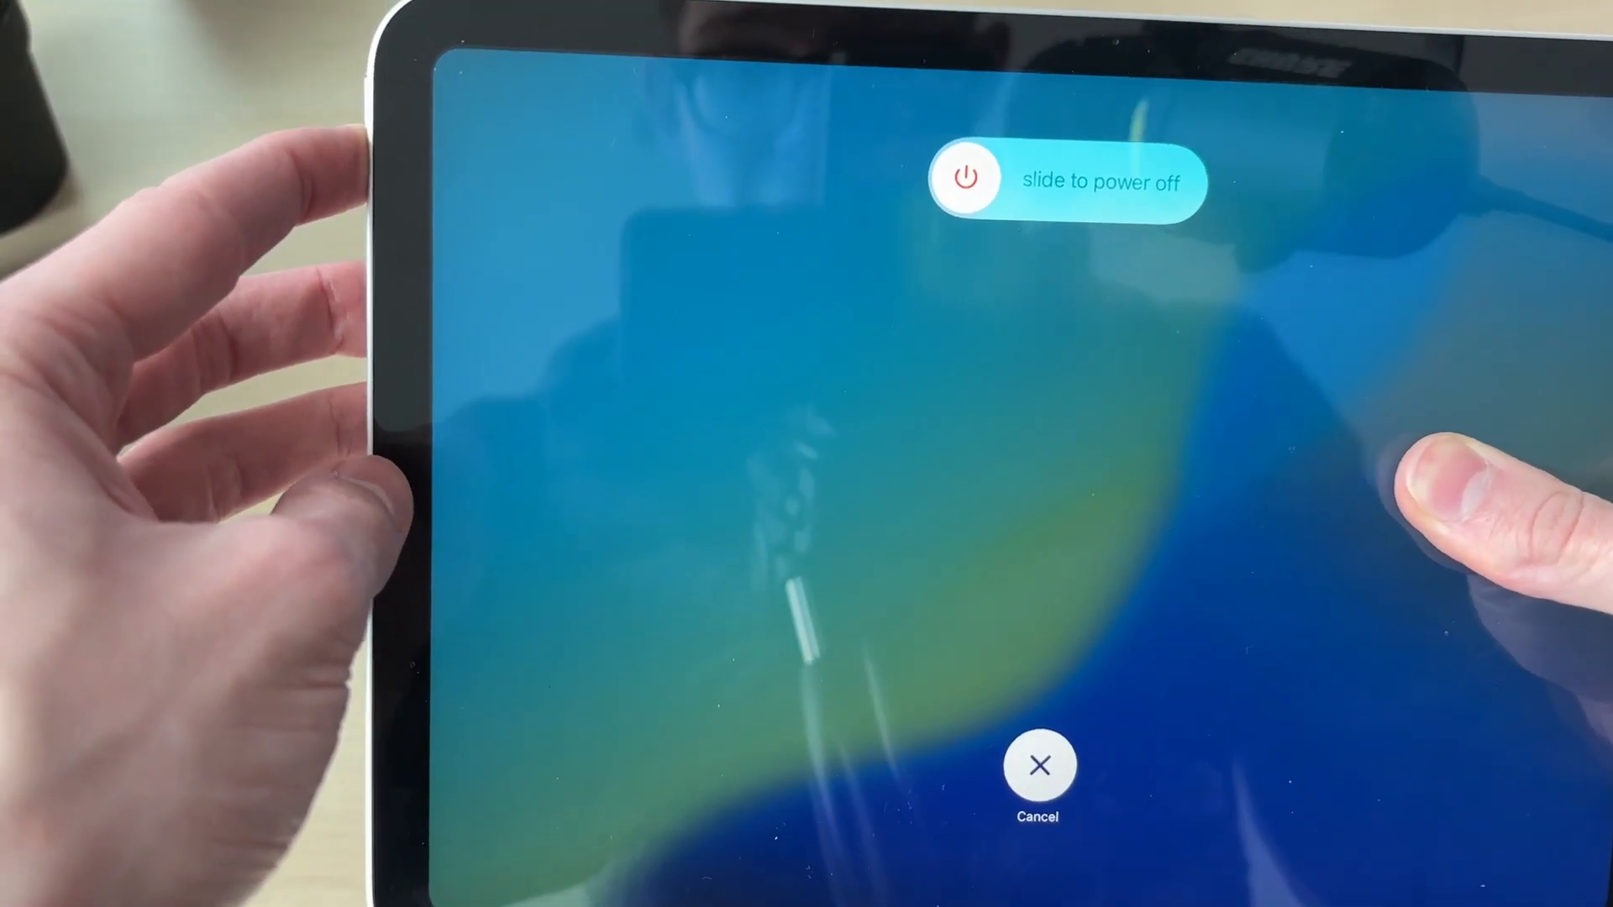
Step: Force-restart the iPad past the power-off screen until the Apple logo boot screen appears
left_click_drag(965, 181, 1173, 181)
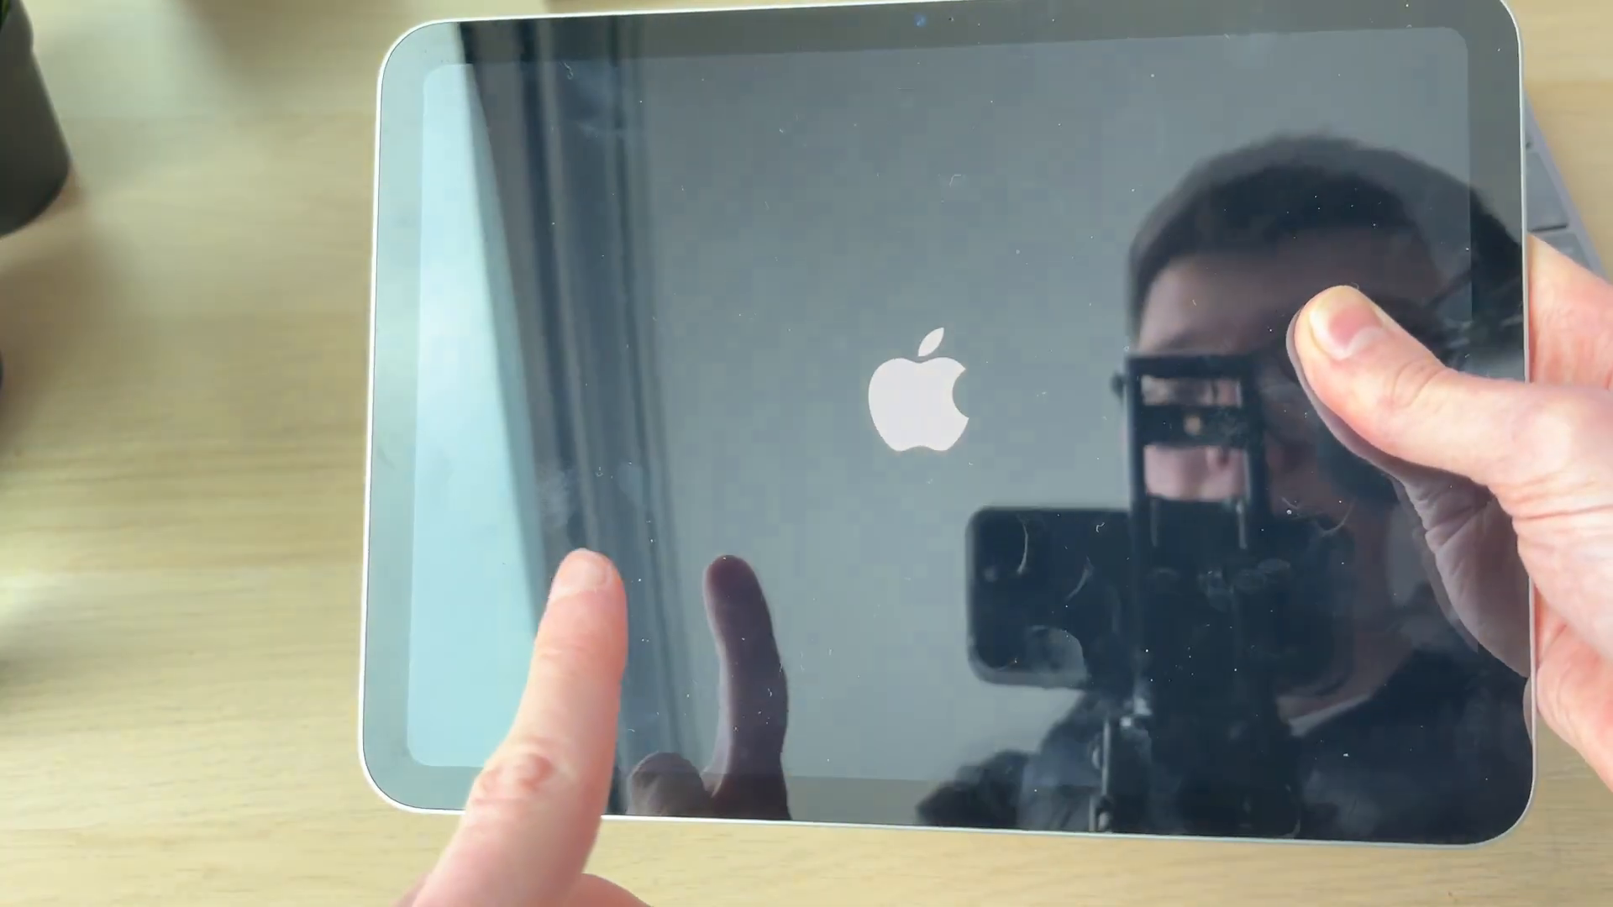